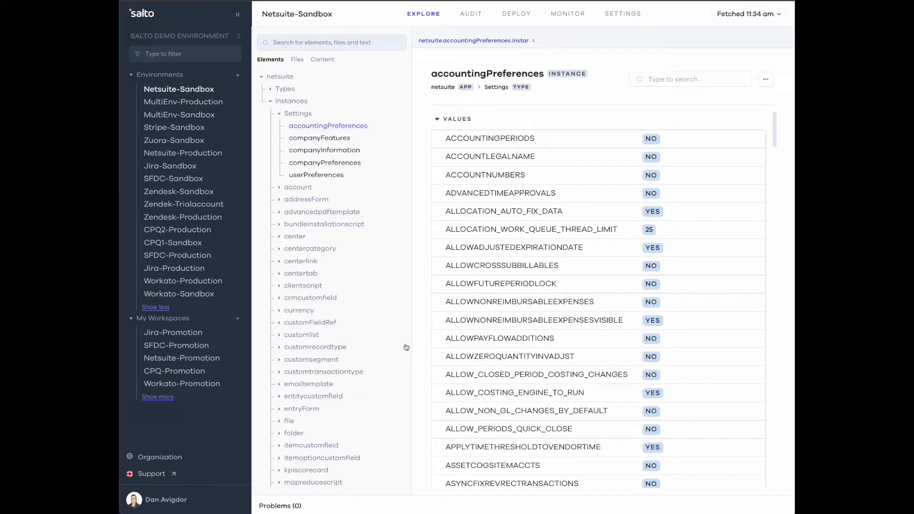
mouse_move(408, 349)
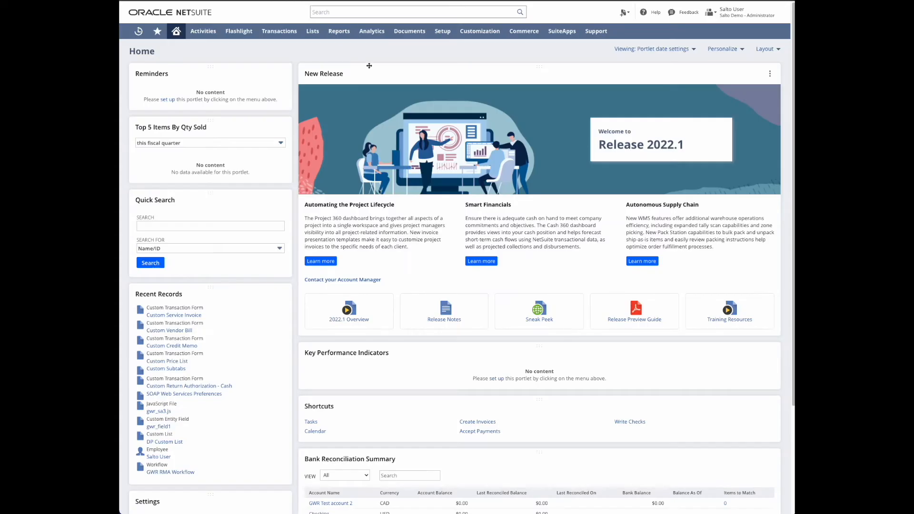
mouse_move(369, 107)
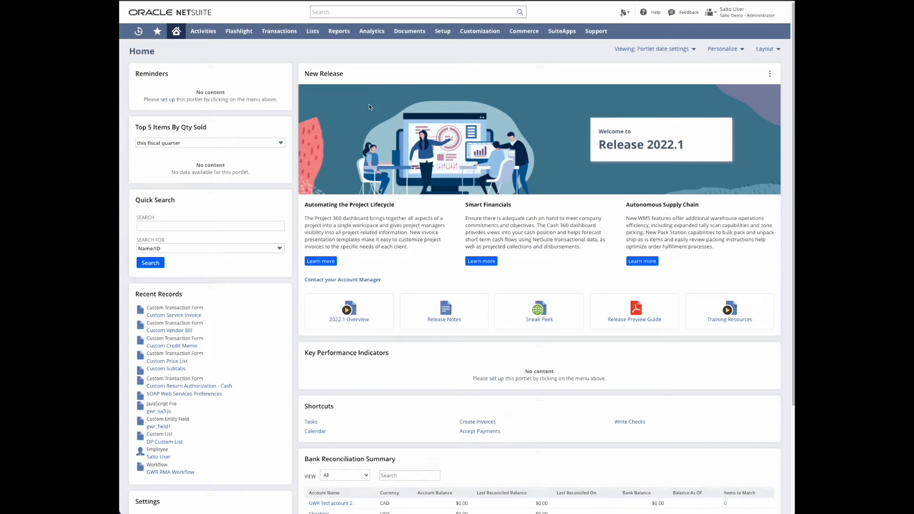
mouse_move(362, 111)
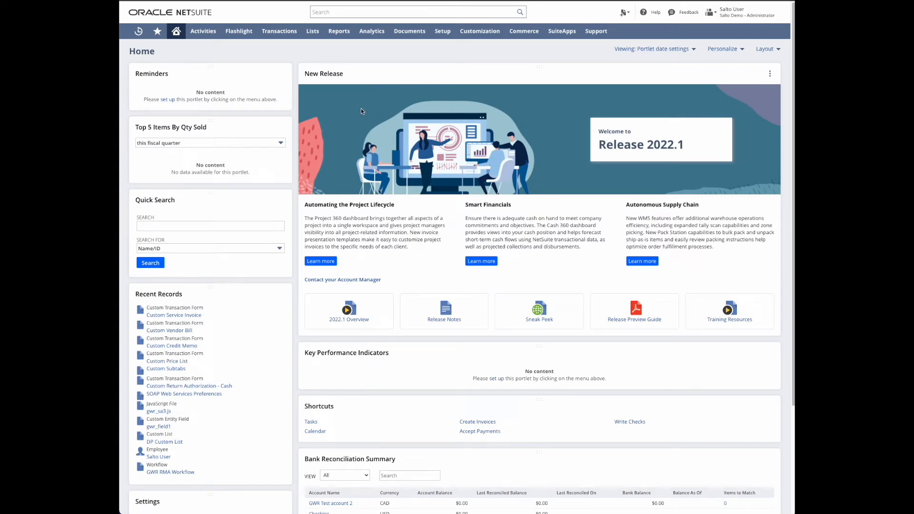
Review NetSuite's Custom Transaction Forms list under Customization > Forms
left_click(479, 31)
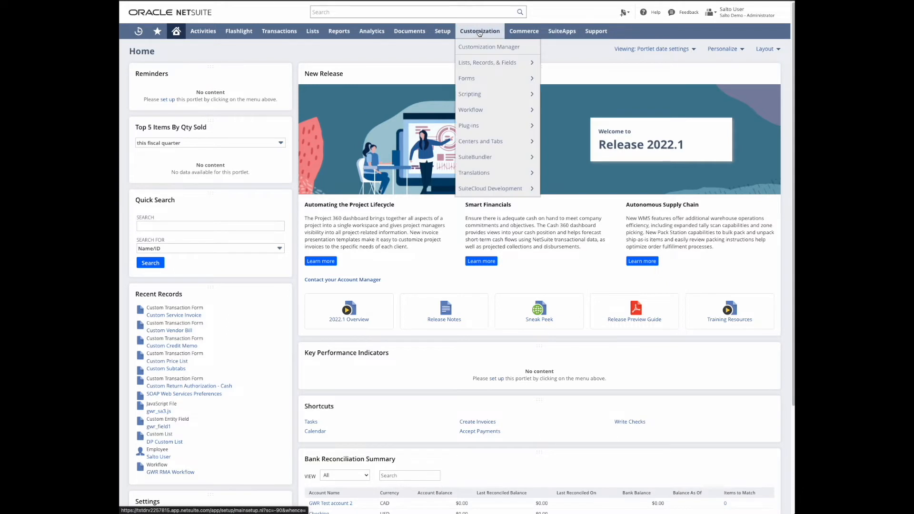
mouse_move(467, 78)
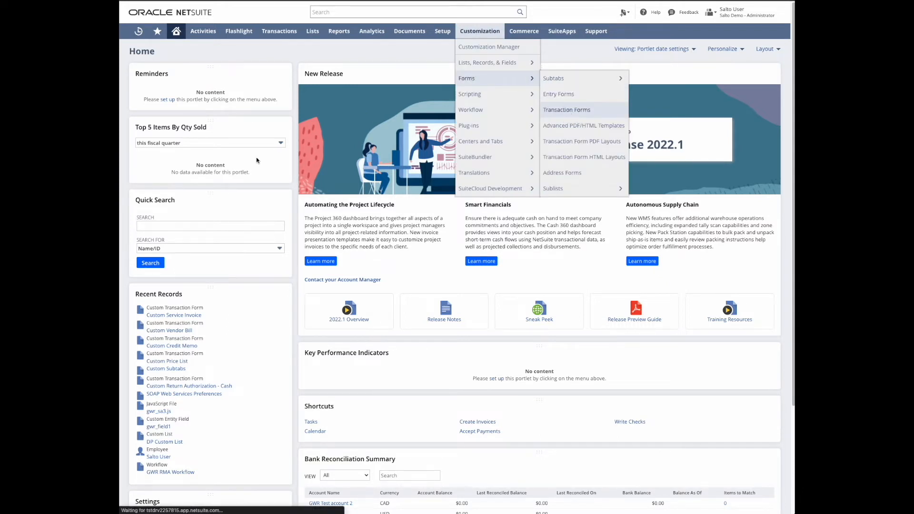
left_click(566, 110)
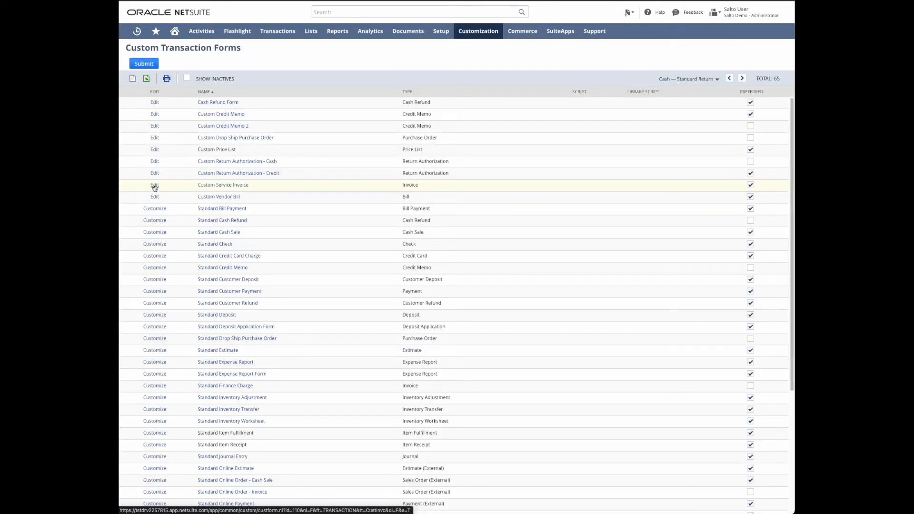
left_click(154, 185)
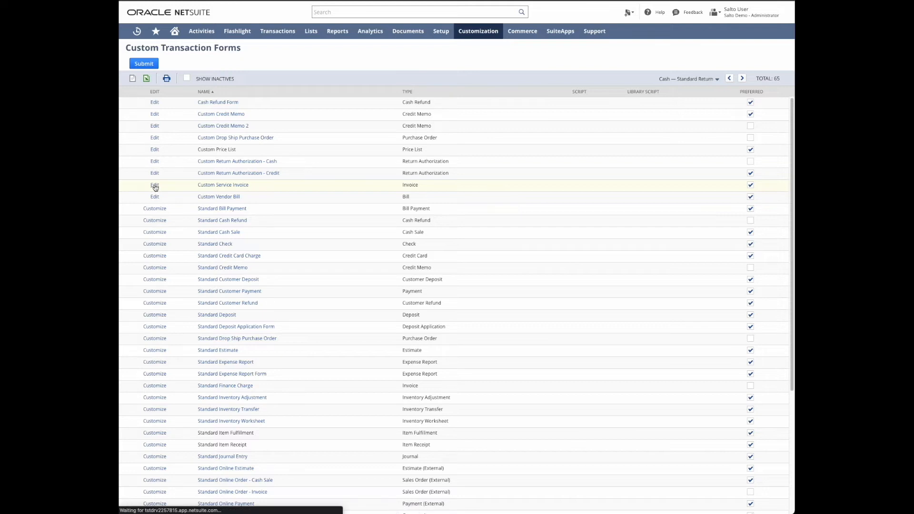
left_click(155, 185)
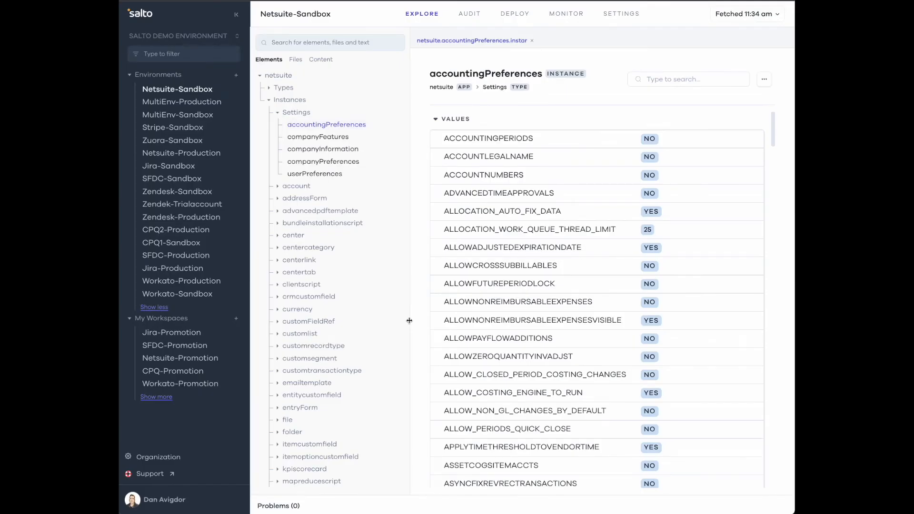
mouse_move(507, 4)
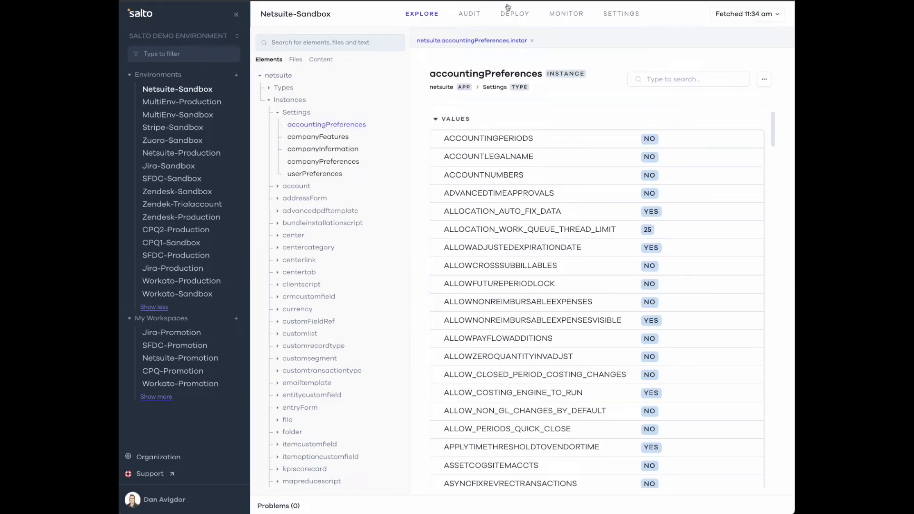
Return to Salto's Deploy area to begin a new deployment
left_click(516, 14)
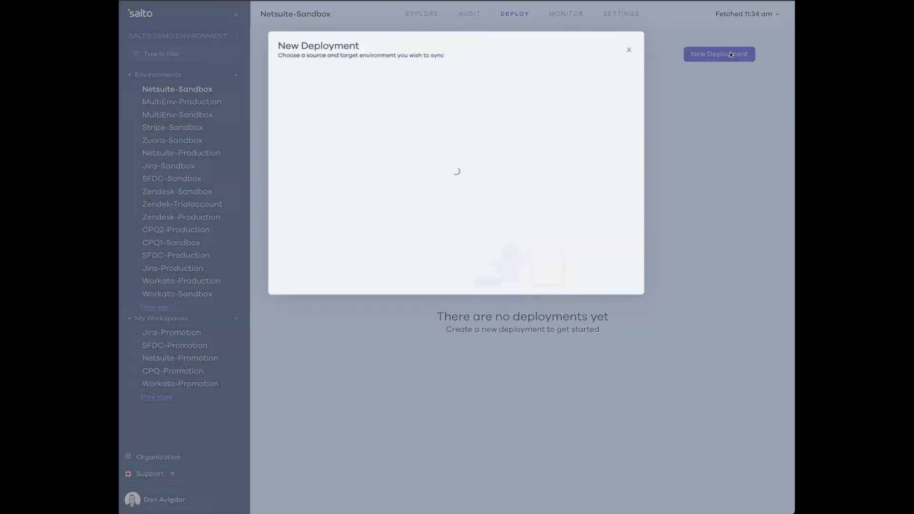
Create deployment 'Move Transaction Form' with Netsuite-Sandbox as source and Netsuite-Production as target
left_click(444, 91)
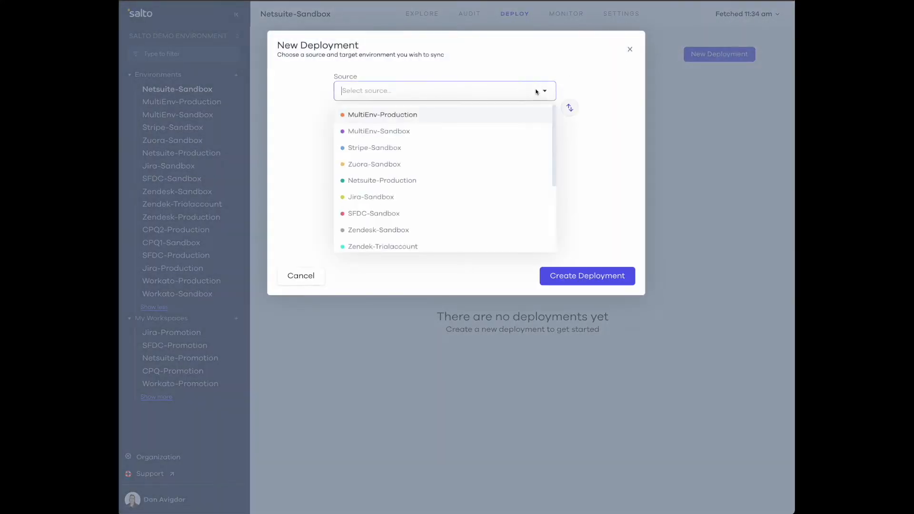
mouse_move(428, 118)
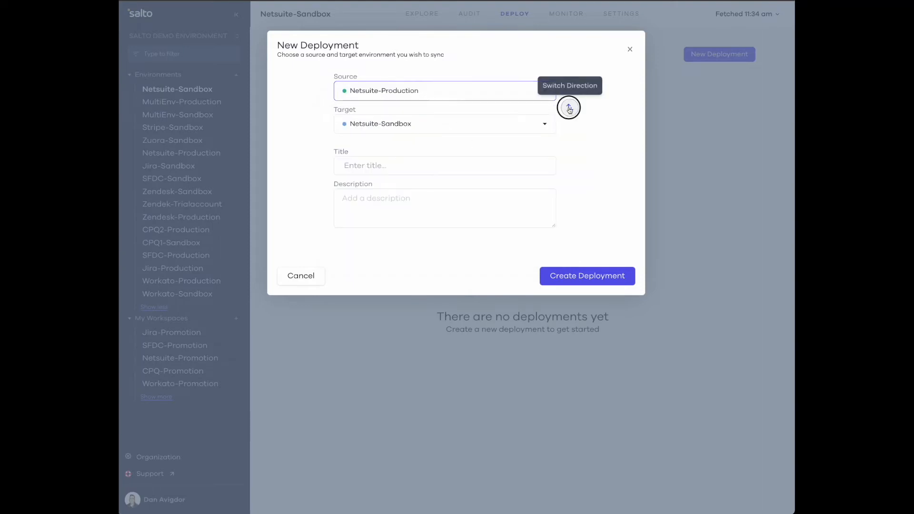
left_click(569, 107)
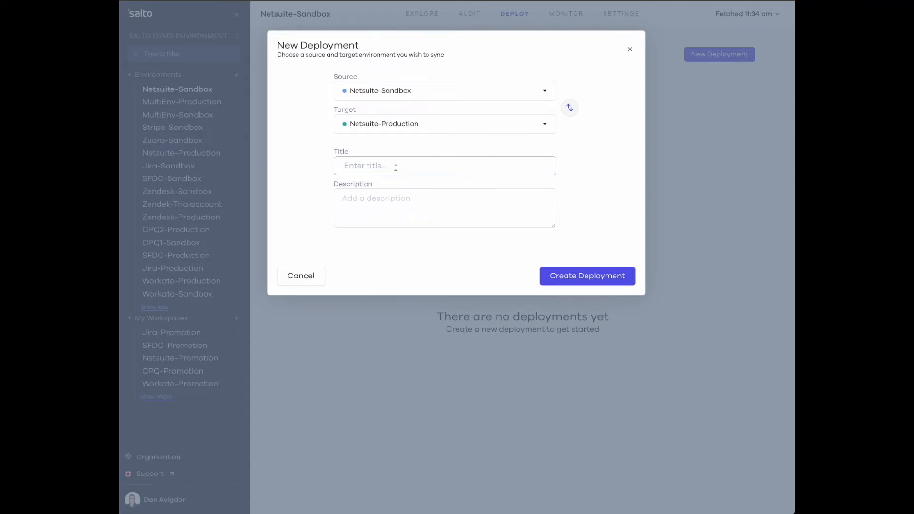
type("T")
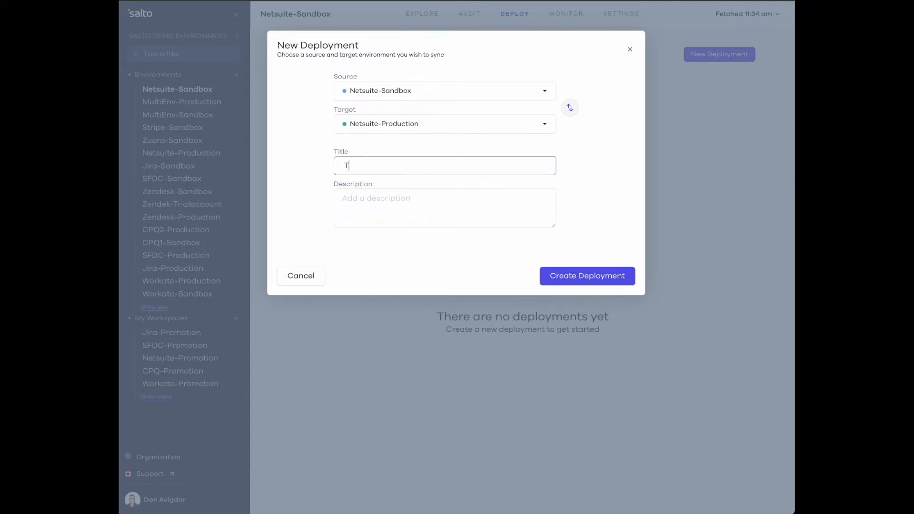
type("Move Transaction Form")
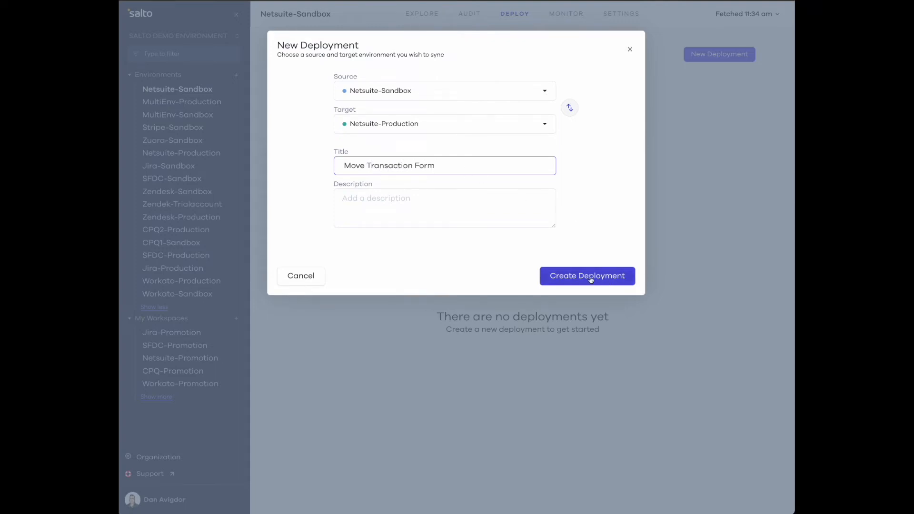
left_click(587, 276)
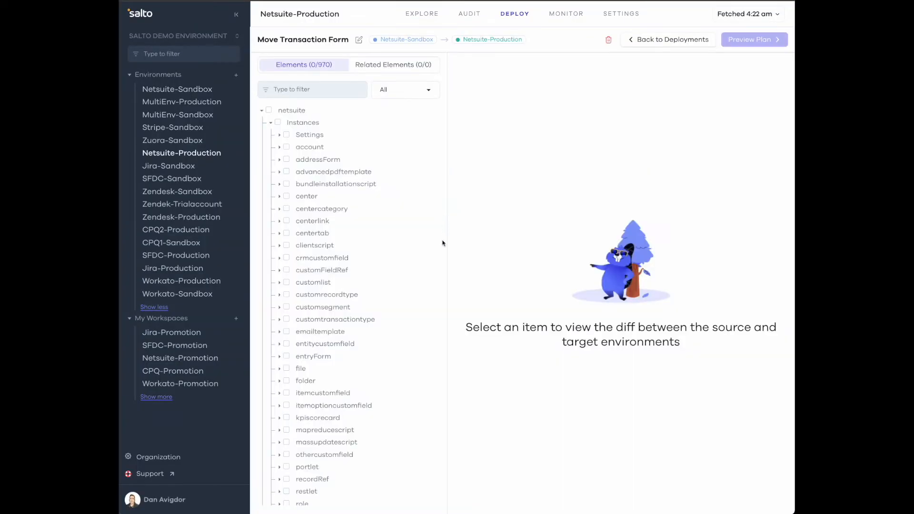
mouse_move(443, 246)
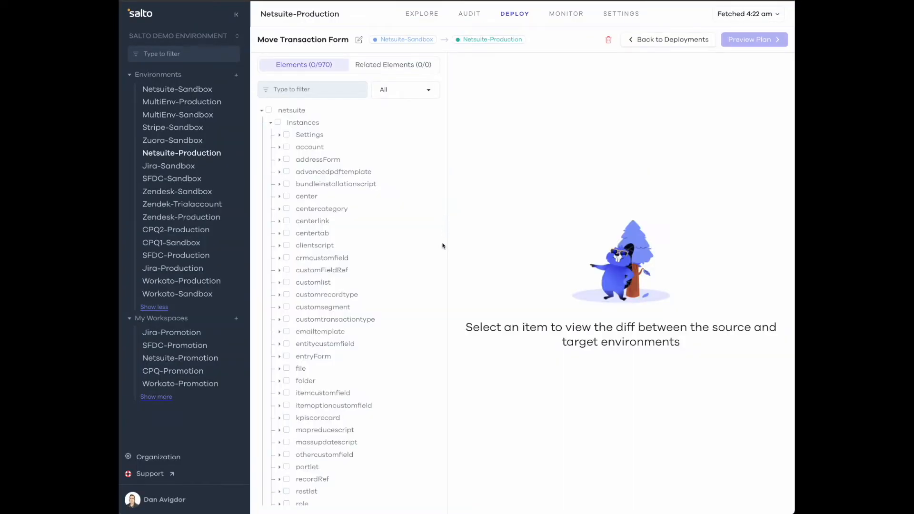
mouse_move(438, 257)
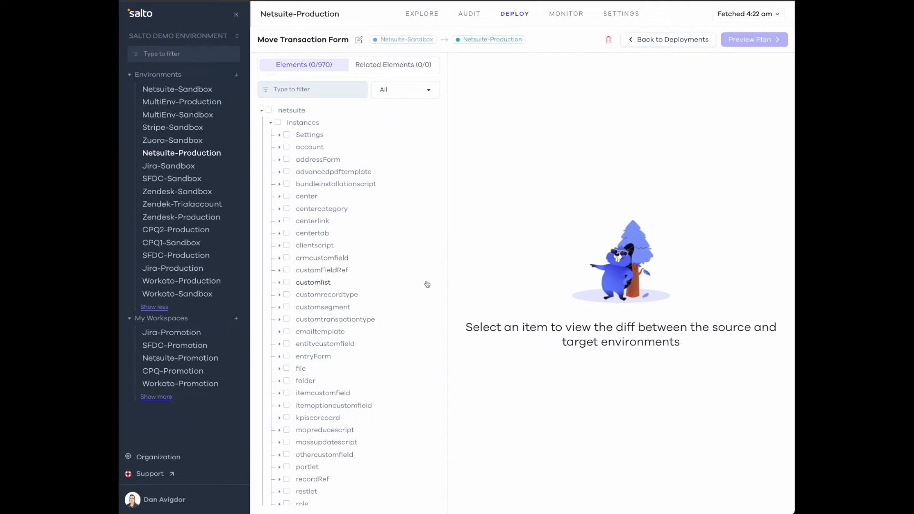
mouse_move(425, 288)
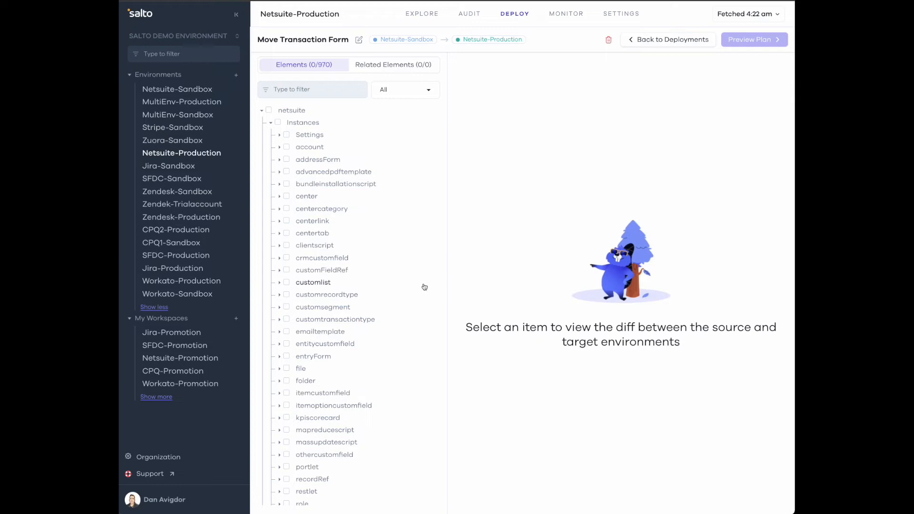
mouse_move(418, 369)
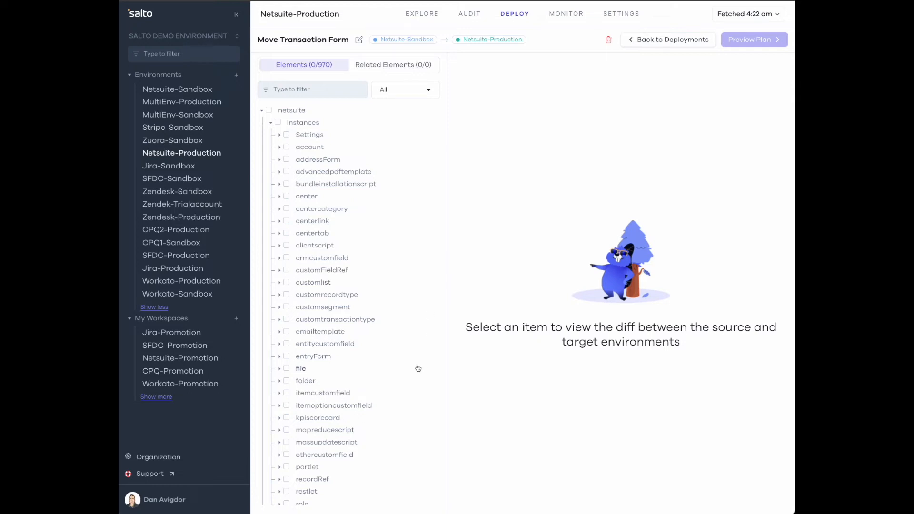
Select the custformmychange form under the transactionForm element type for deployment
scroll("down", 3)
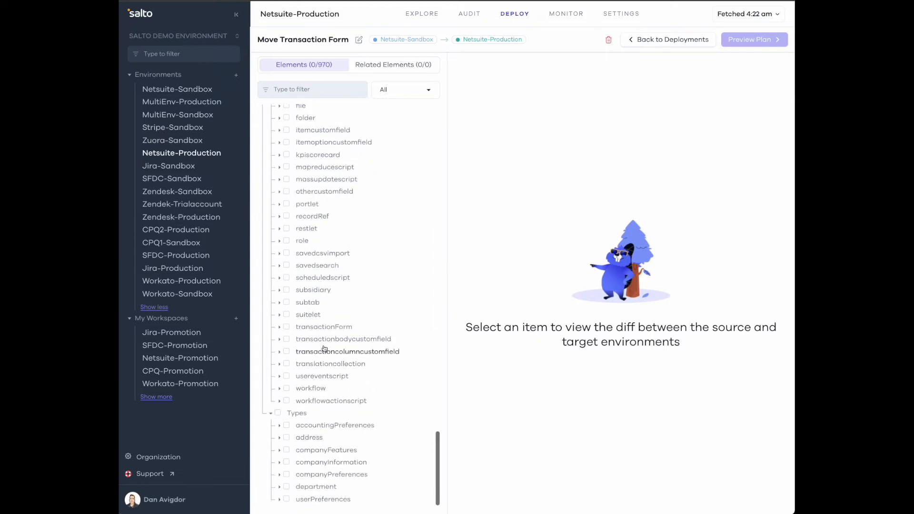
mouse_move(294, 330)
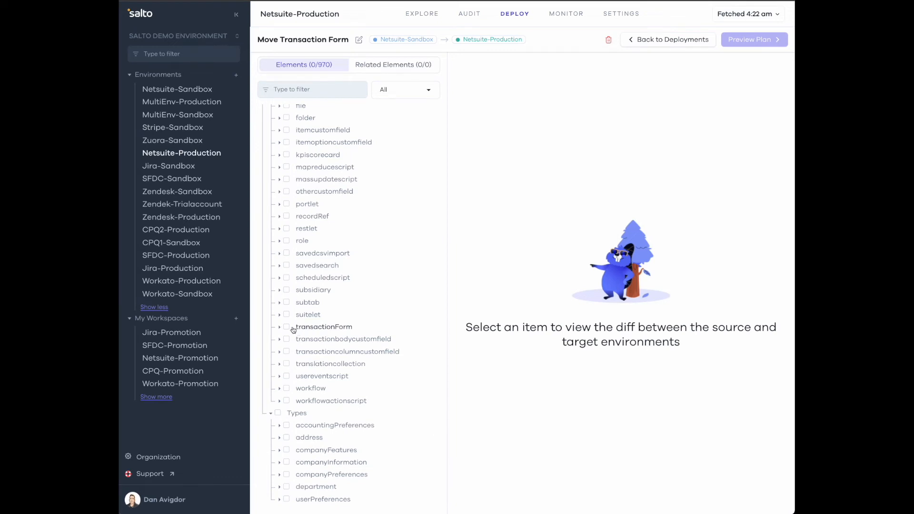
left_click(280, 327)
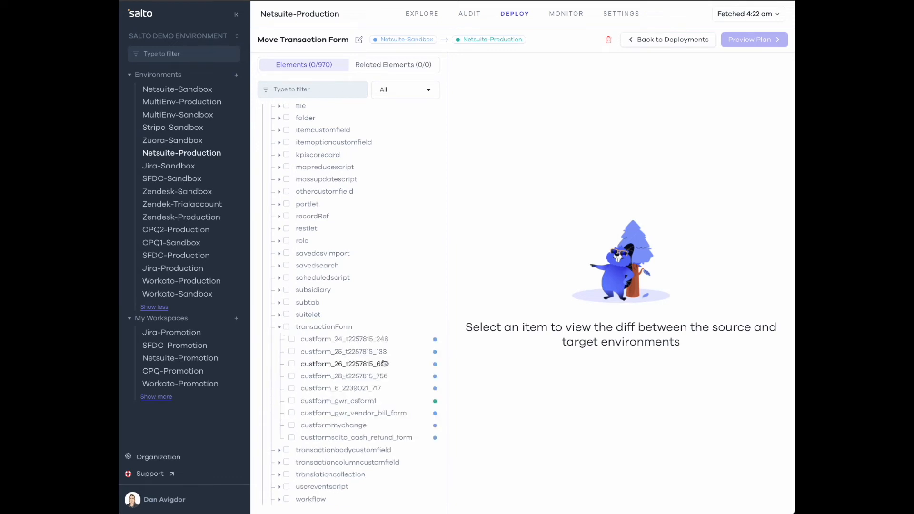
scroll("down", 3)
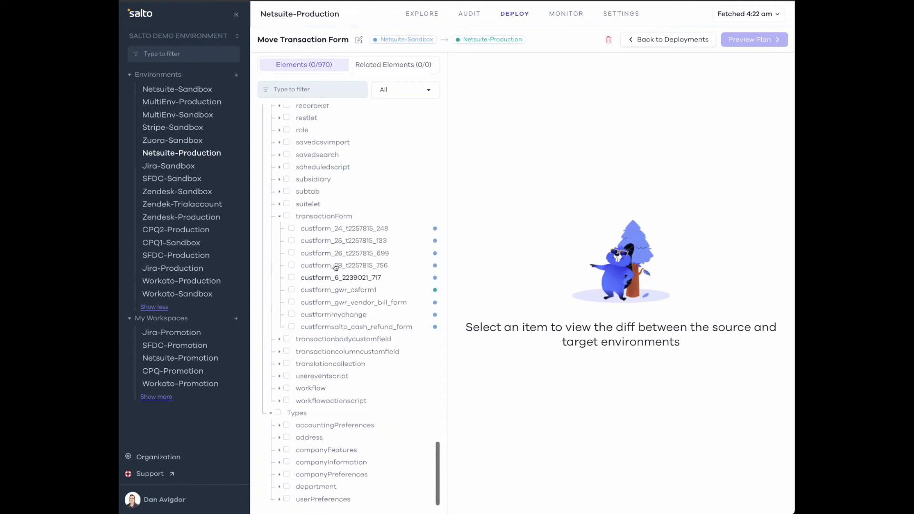
left_click(292, 314)
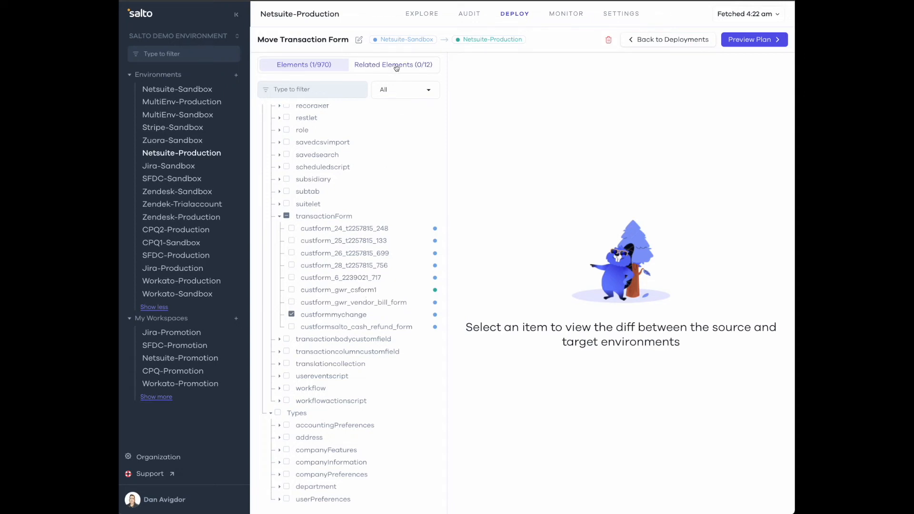
Select all related elements under the netsuite root, refreshing twice to catch newly found ones
left_click(392, 64)
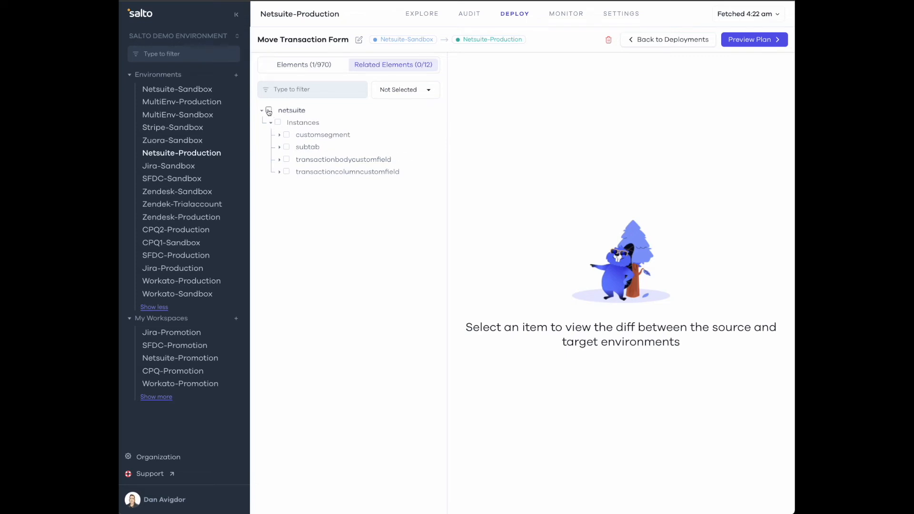
left_click(269, 111)
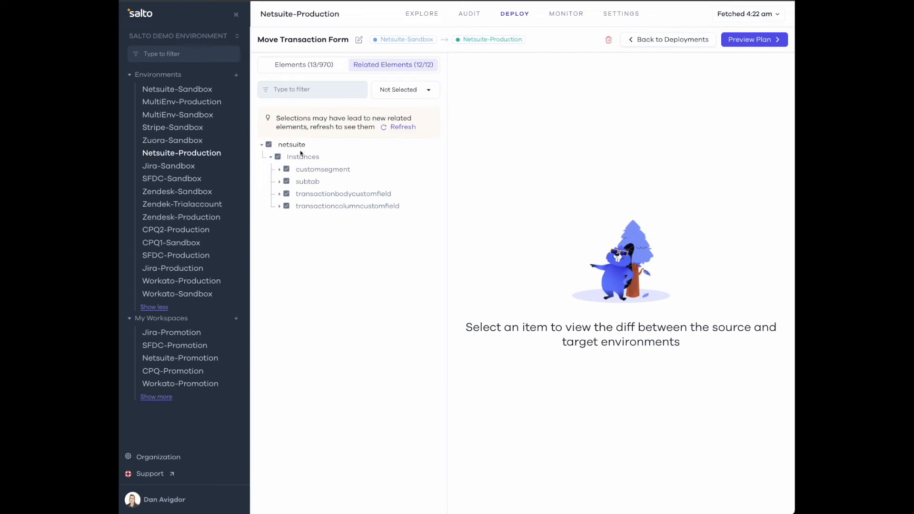
left_click(403, 127)
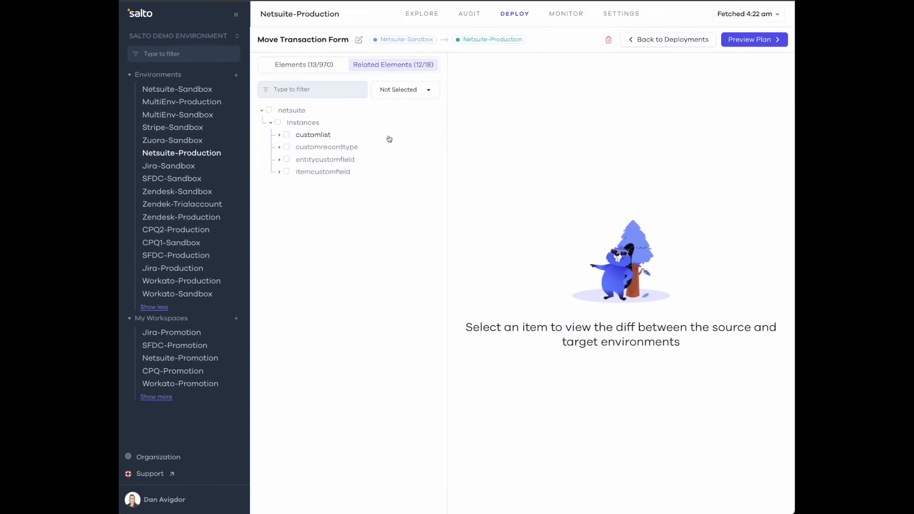
mouse_move(384, 139)
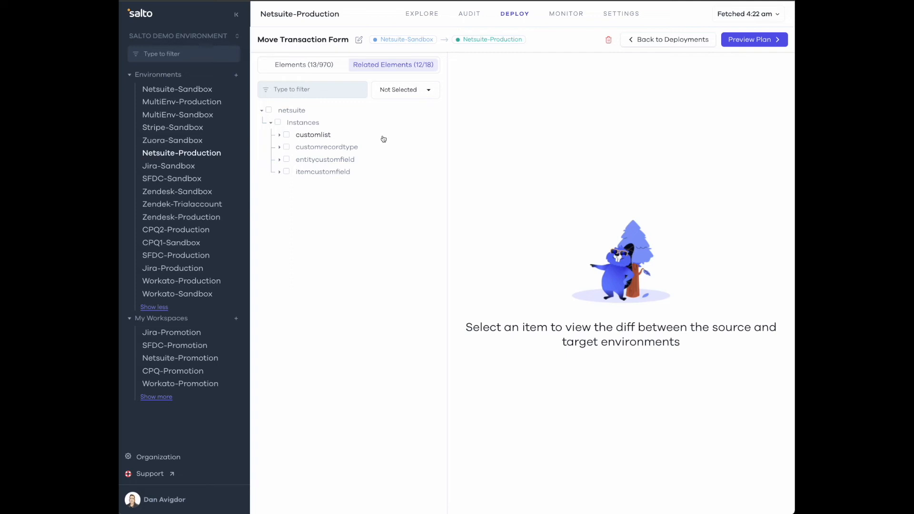
mouse_move(379, 140)
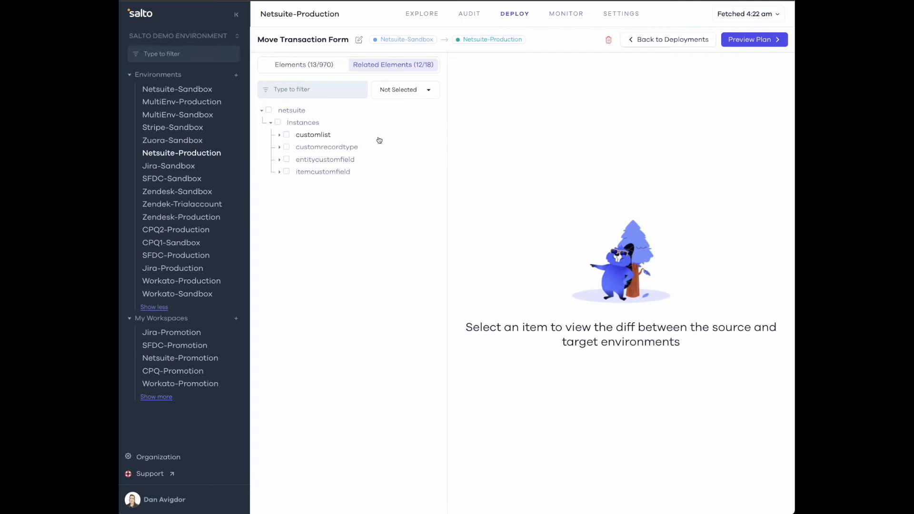
left_click(268, 109)
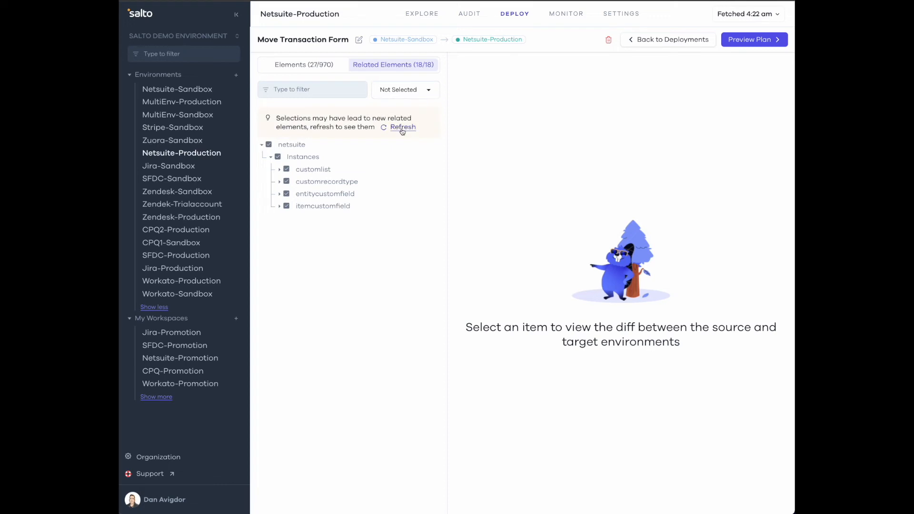
left_click(402, 128)
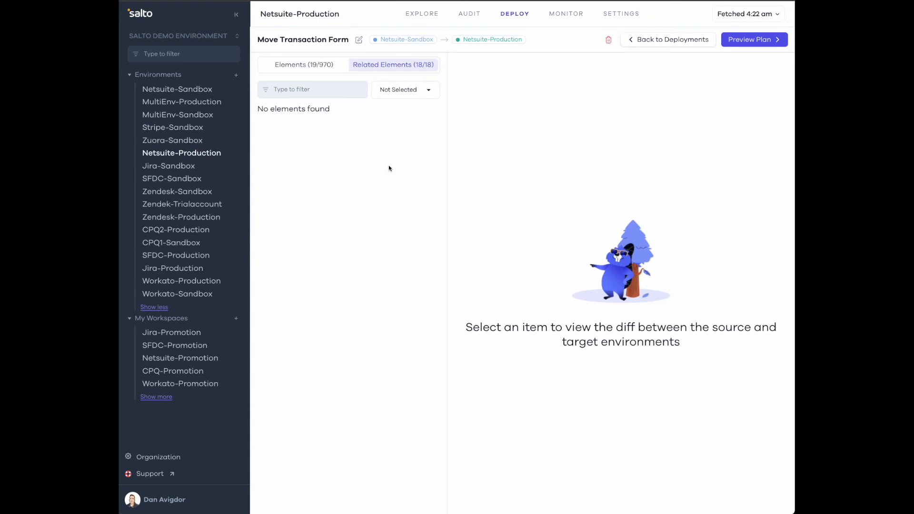
mouse_move(749, 14)
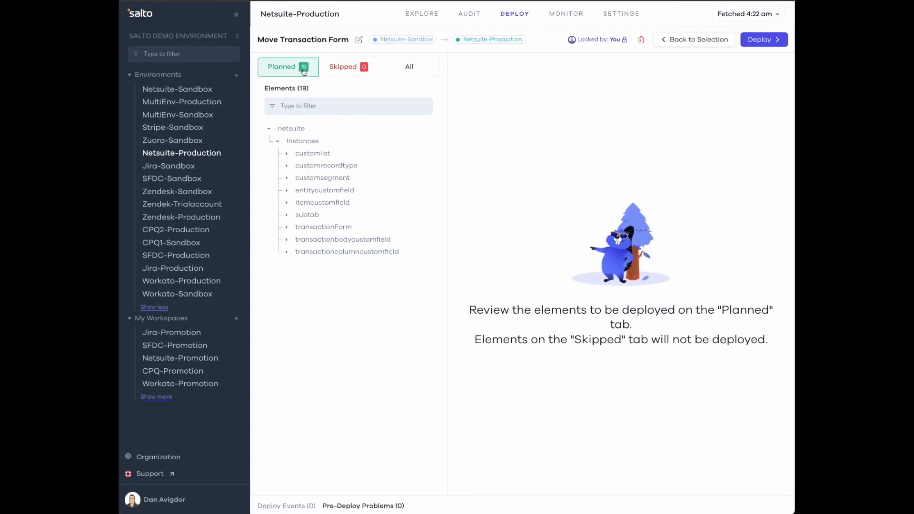
mouse_move(566, 97)
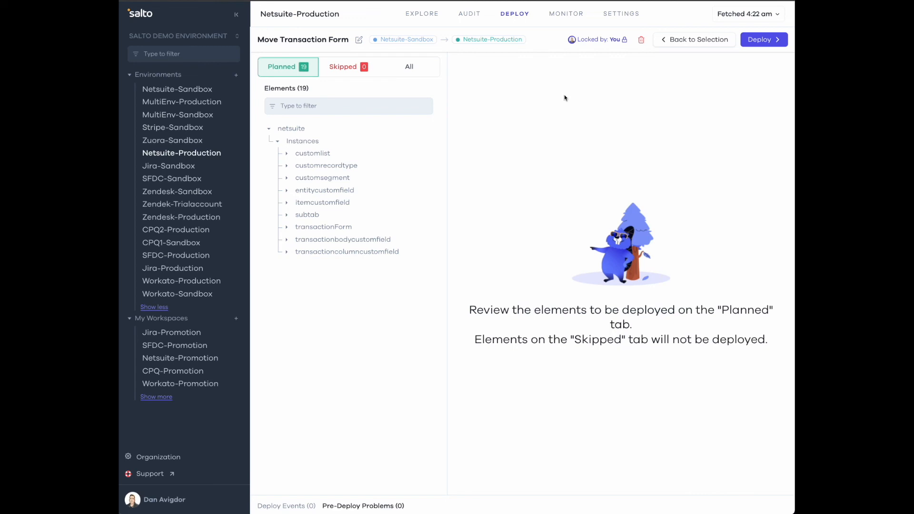
Show the Changes diff for customlist_slt_sales_order_type under customlist
left_click(288, 153)
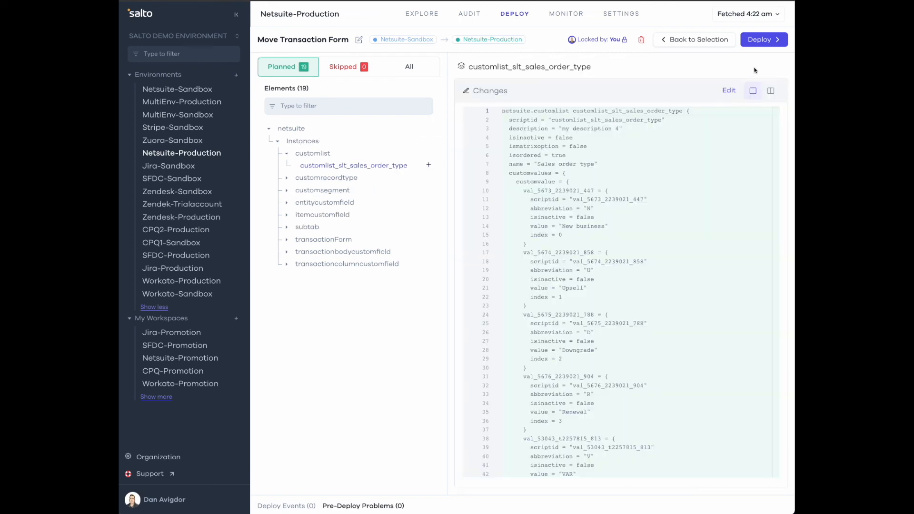
mouse_move(729, 91)
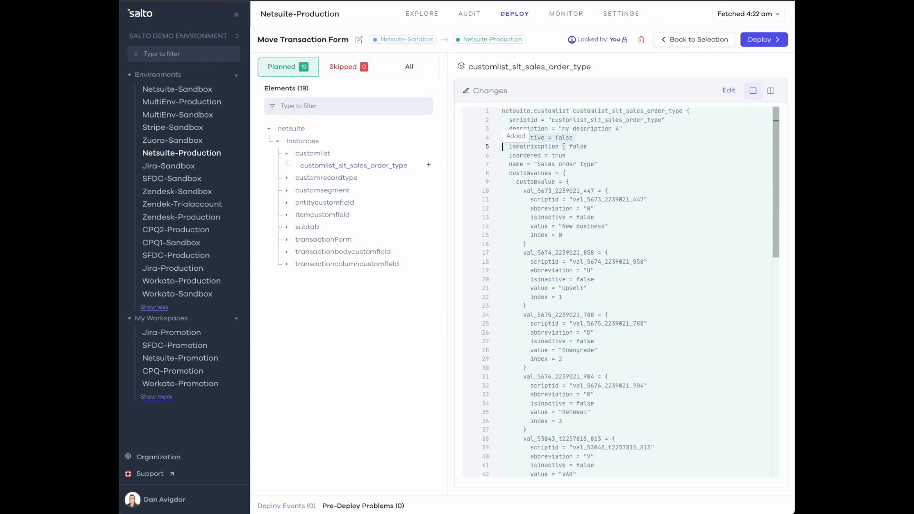
mouse_move(547, 147)
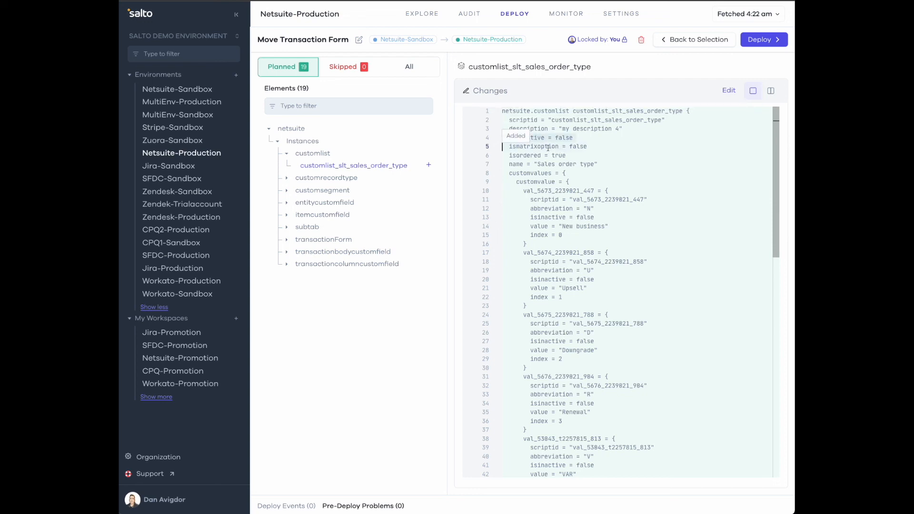